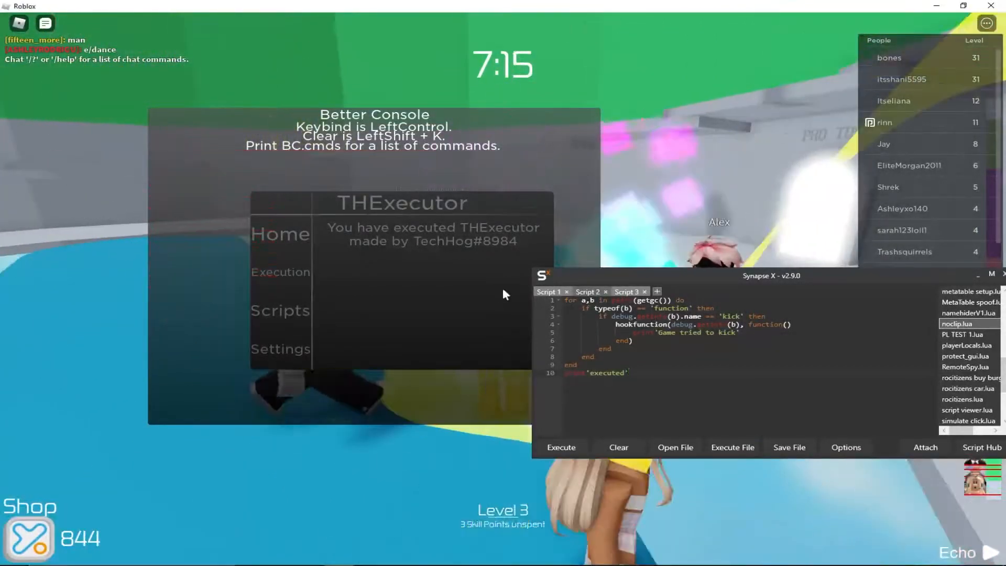
Hide the Better Console and scroll the Tower of Hell page behind Synapse X
{"action": "key", "text": "Escape"}
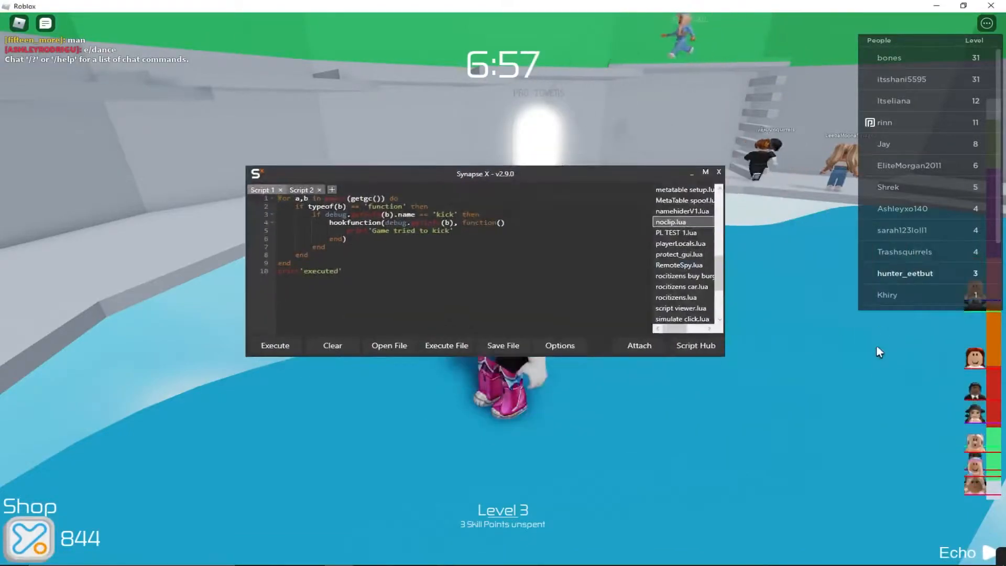
{"action": "scroll", "scroll_direction": "down", "scroll_amount": 3}
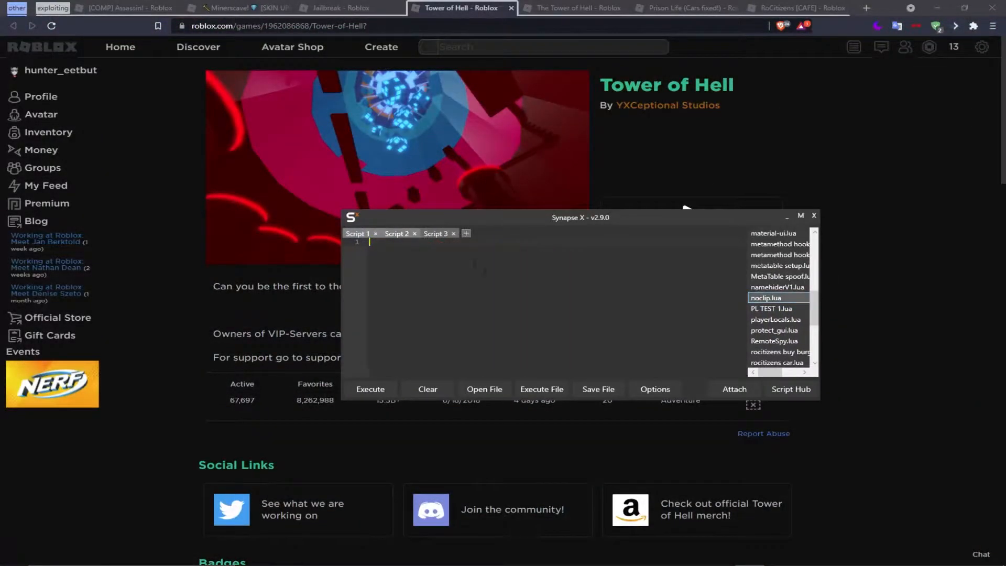
Write a kick() function, call it, hook it to print 'dont kick', and call kick() again
{"action": "left_click", "coordinate": [766, 296]}
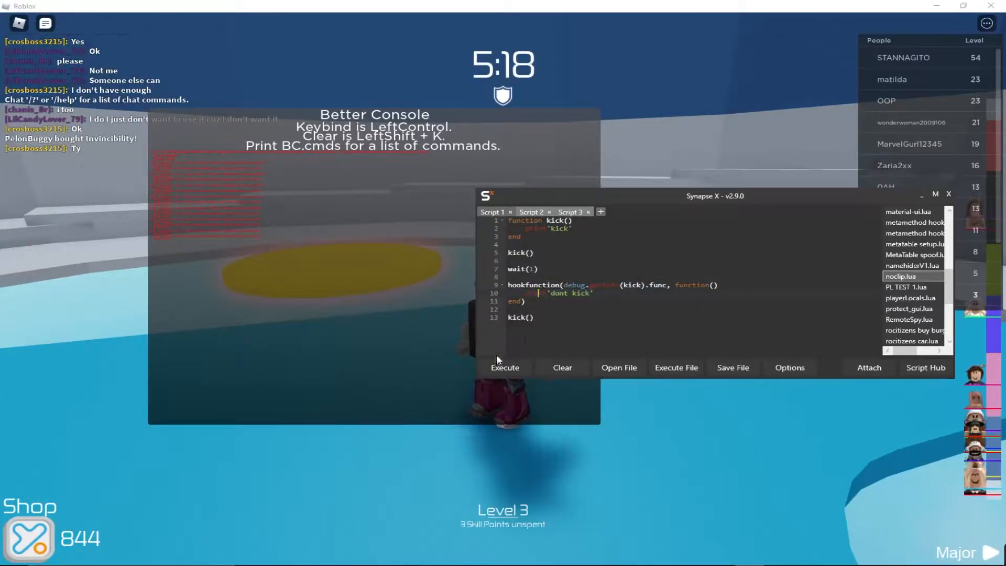
Execute the kick test so the console prints 'kick' then 'dont kick', and close the extra script tab
{"action": "left_click", "coordinate": [504, 367]}
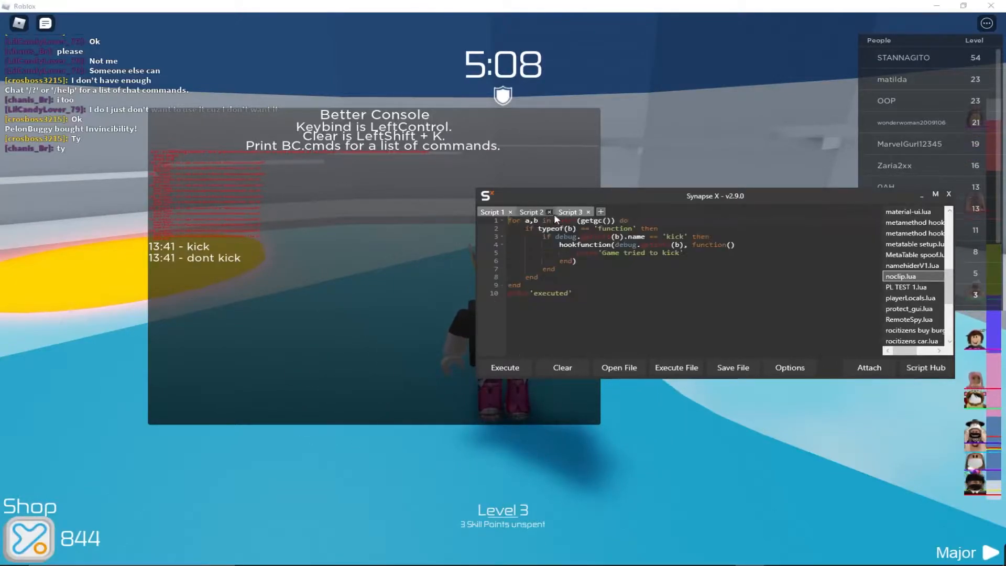
{"action": "left_click", "coordinate": [588, 211]}
{"action": "type", "text": "func"}
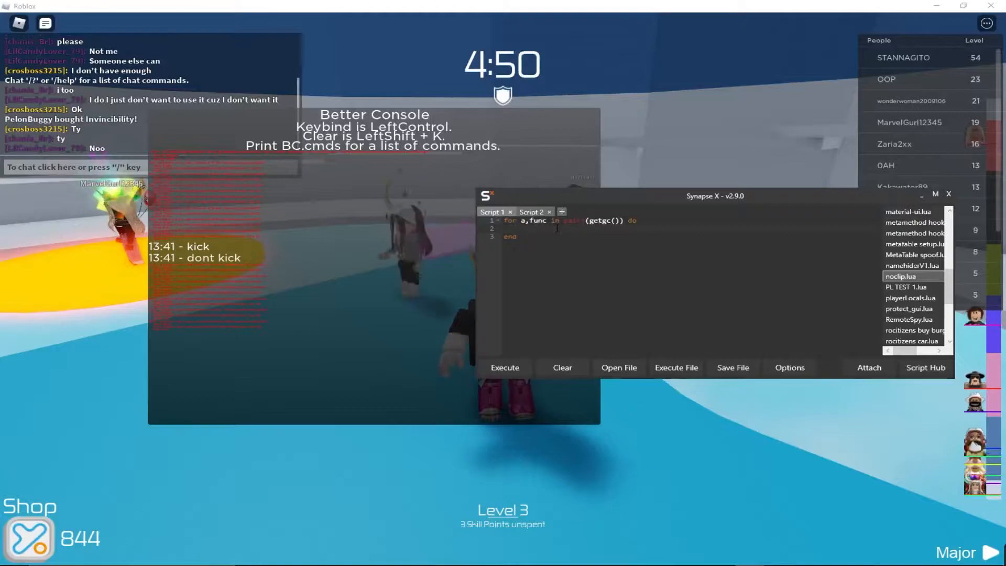
Add if typeof(func) == 'function' and a debug.getinfo(func).name check with a local info variable inside the getgc loop
{"action": "type", "text": "if typeof(func) == 'function' th"}
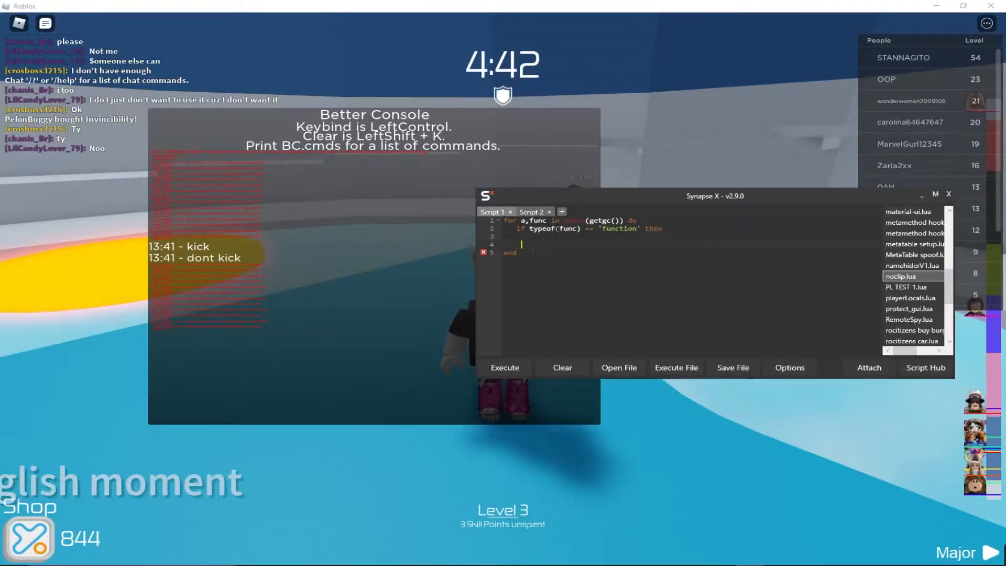
{"action": "type", "text": "end"}
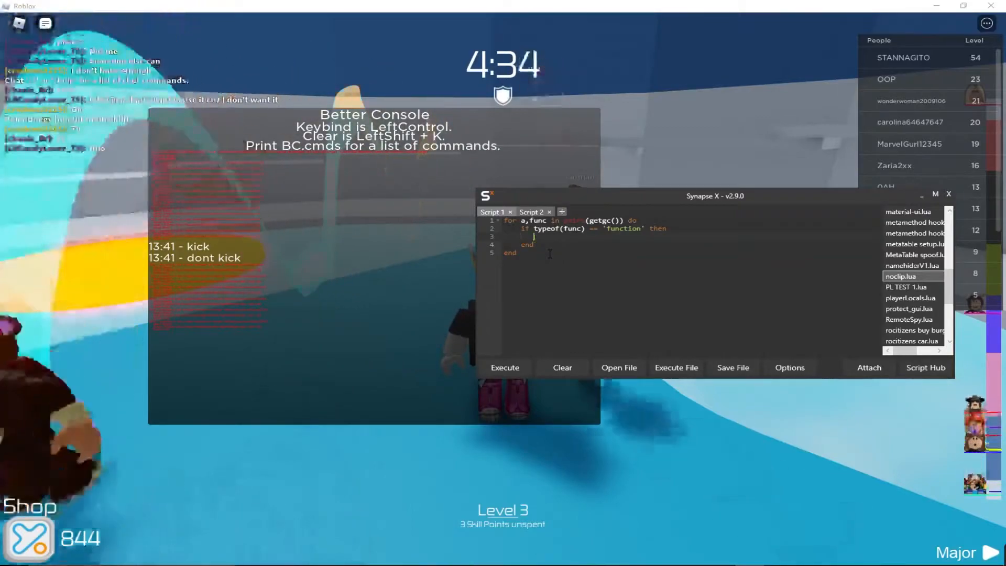
{"action": "type", "text": "d"}
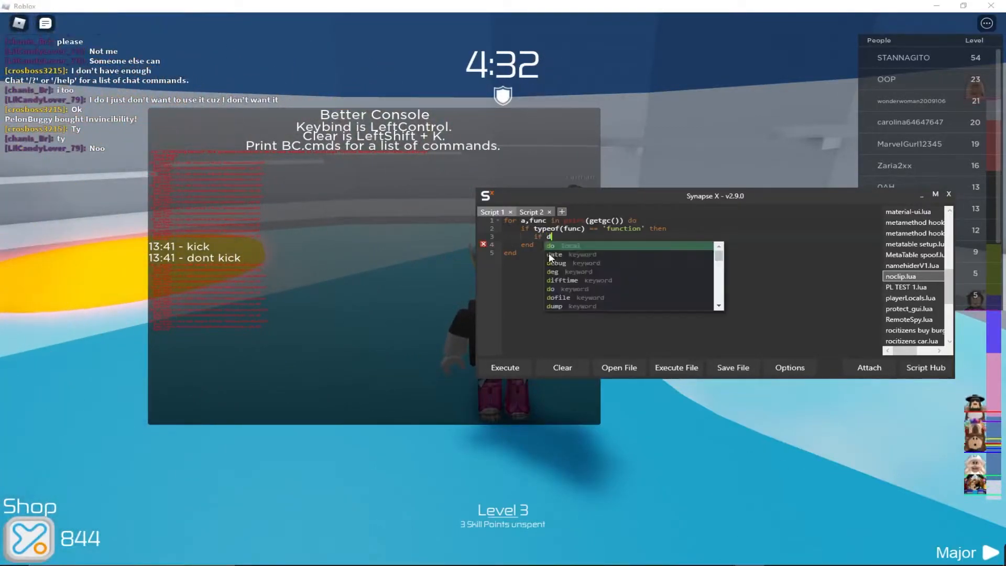
{"action": "type", "text": "debug.getinff"}
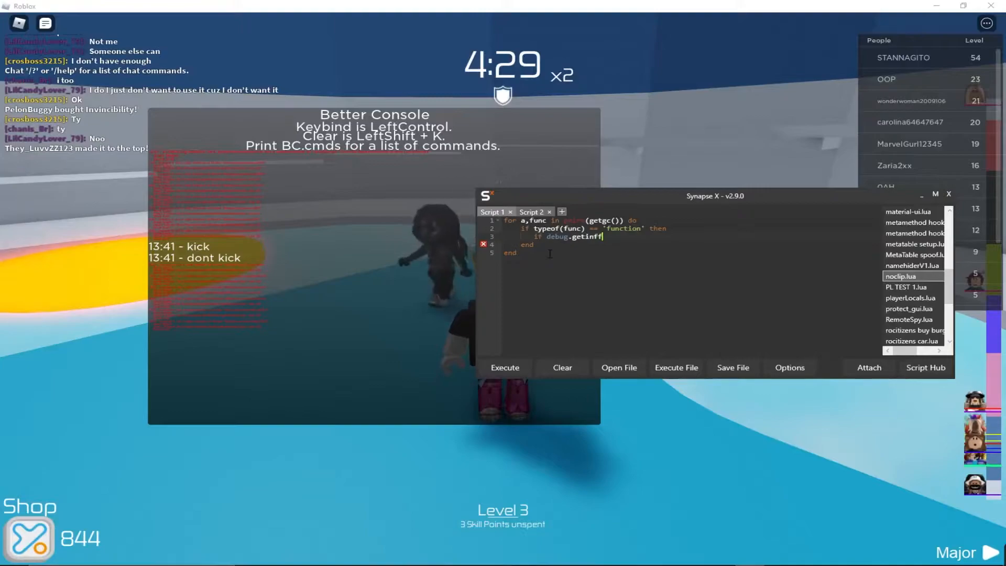
{"action": "type", "text": "(func) == '"}
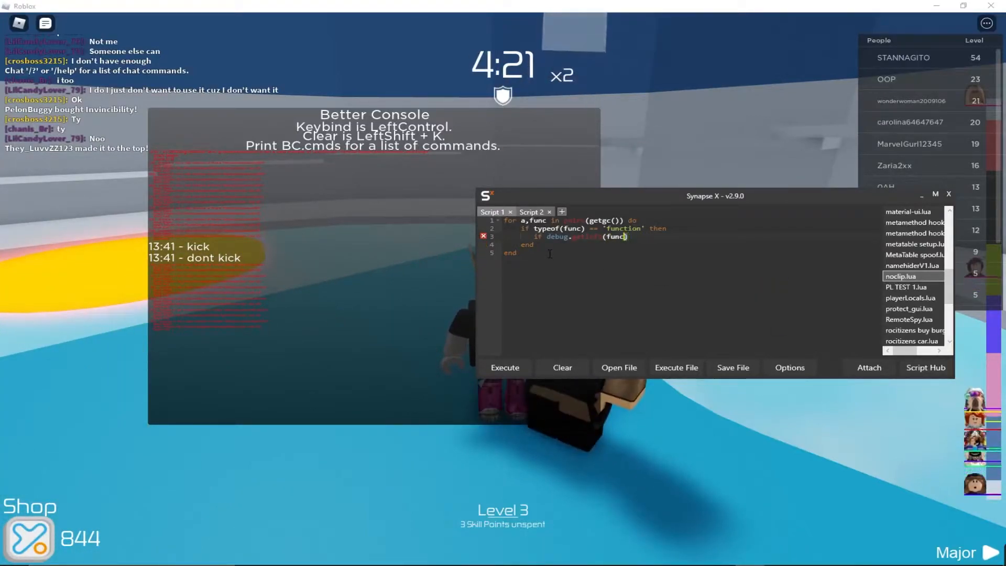
{"action": "type", "text": ".n"}
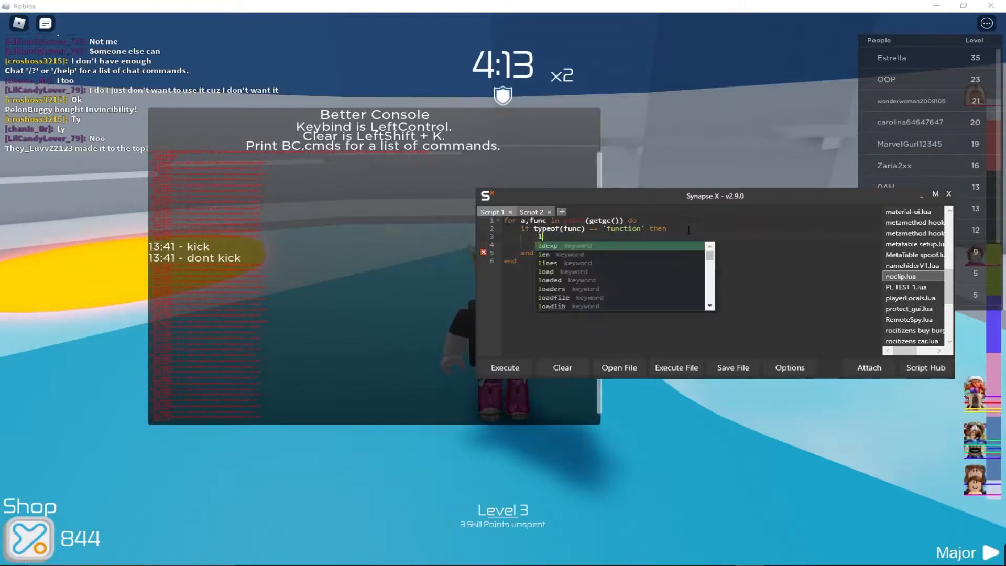
{"action": "type", "text": "local info"}
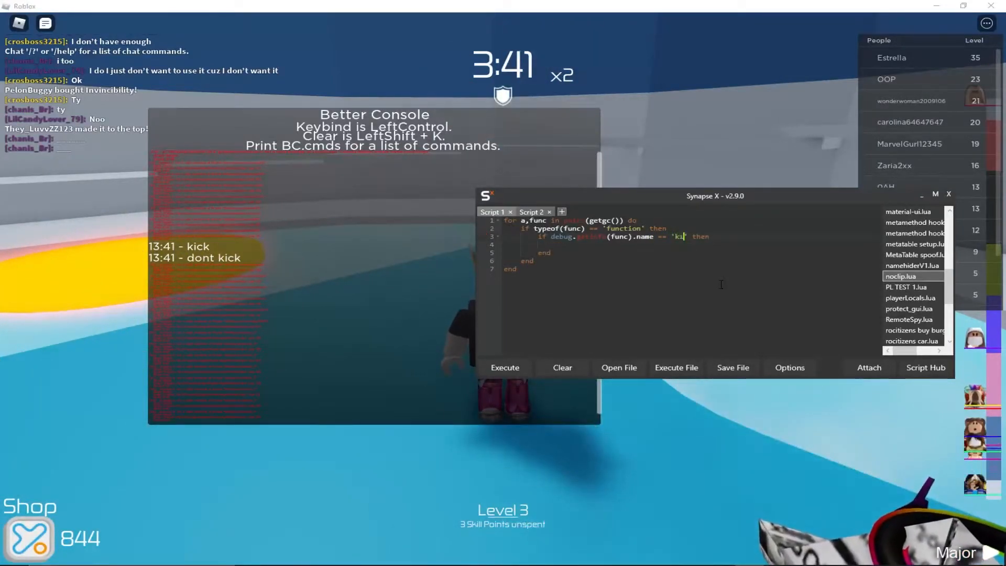
Finish the 'kick' name comparison and start hookfunction on debug.getinfo(func).func
{"action": "type", "text": "ick"}
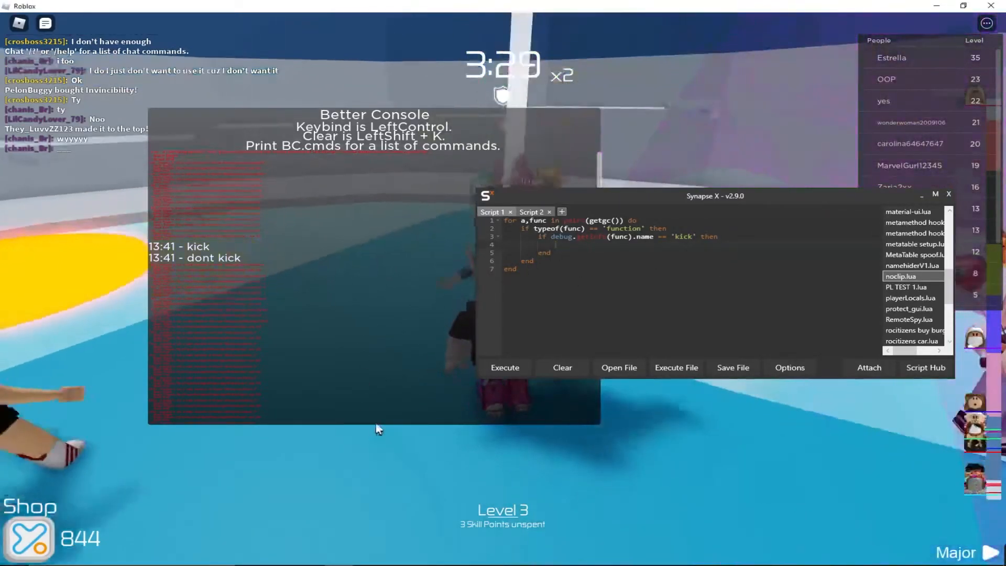
{"action": "left_click", "coordinate": [504, 366]}
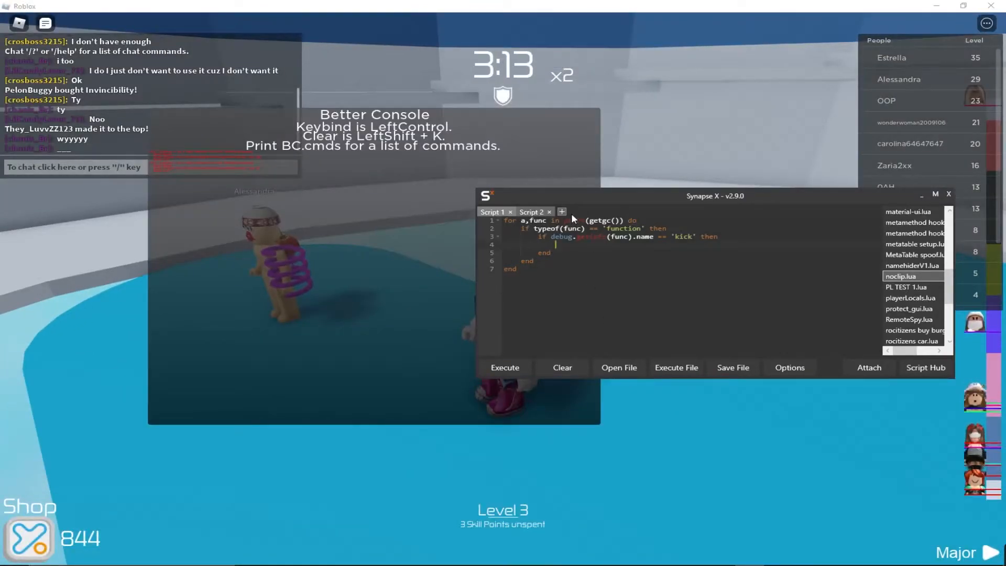
{"action": "type", "text": "hookfunction()"}
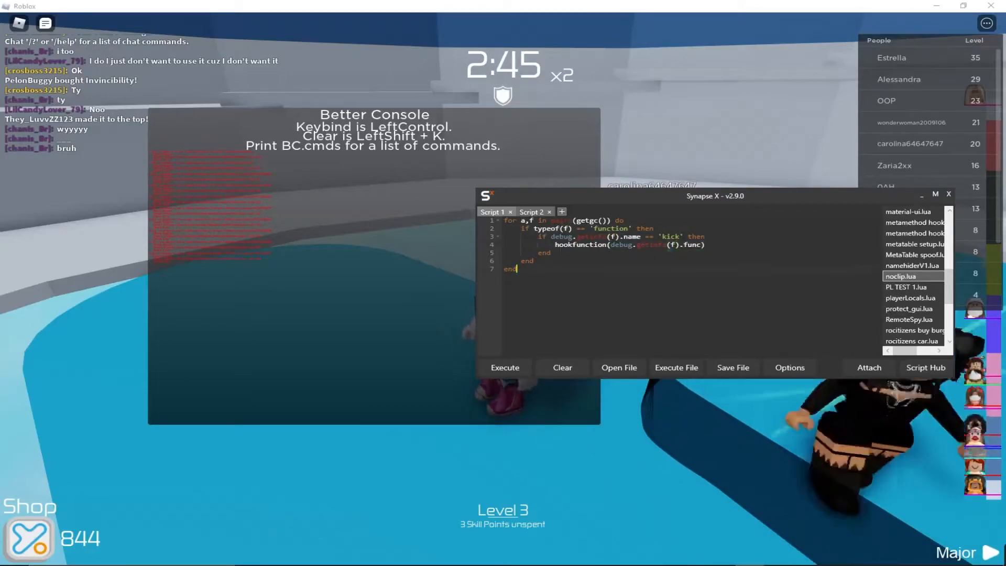
{"action": "type", "text": ", func"}
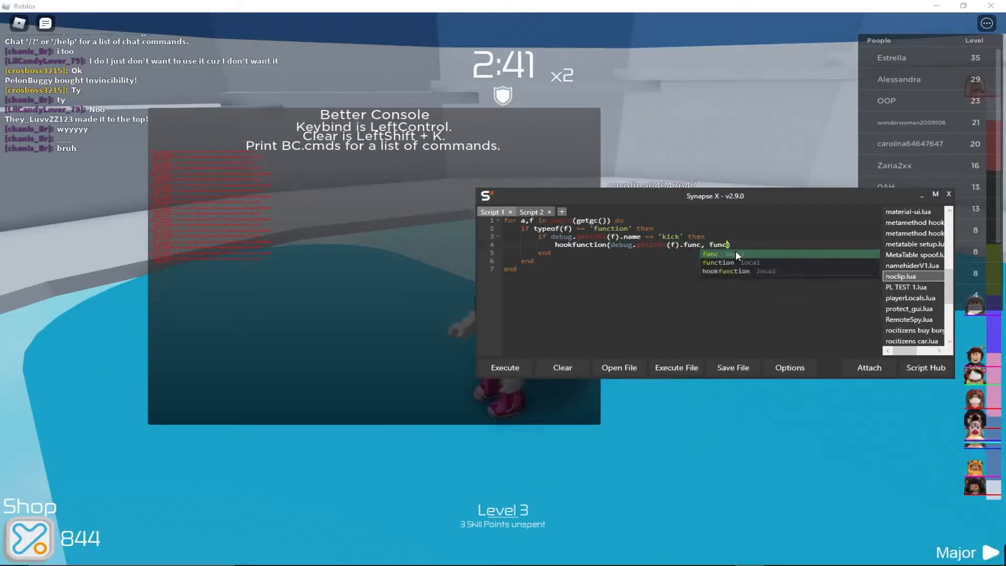
Make the hook's replacement function print 'game tried to kick, bypassed'
{"action": "type", "text": "function()"}
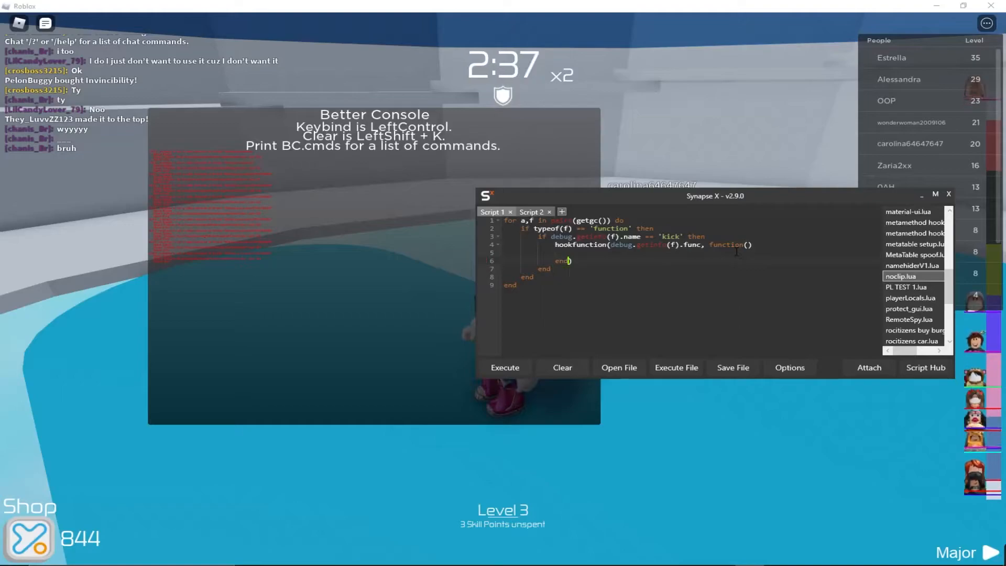
{"action": "type", "text": "print'"}
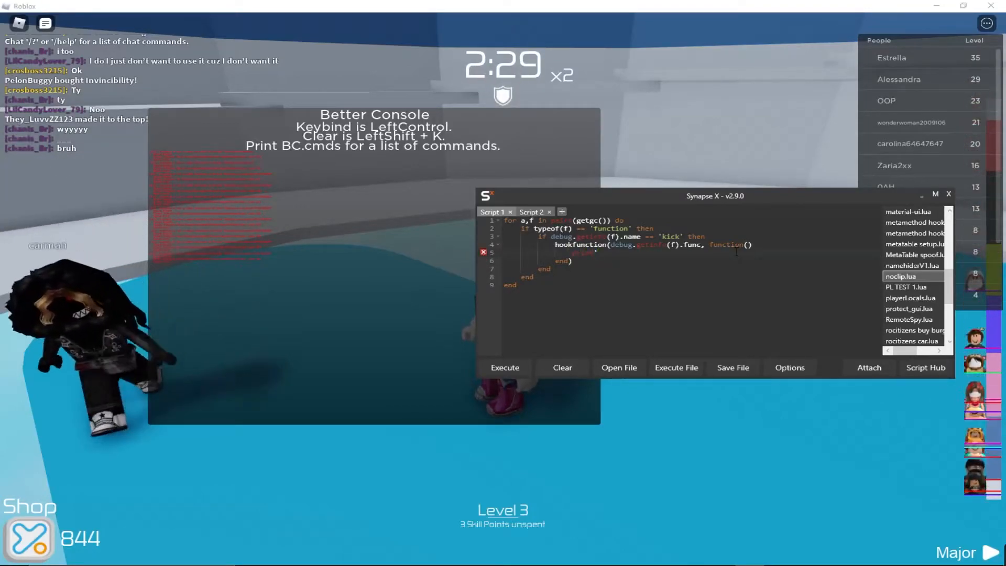
{"action": "type", "text": "game tried to kick"}
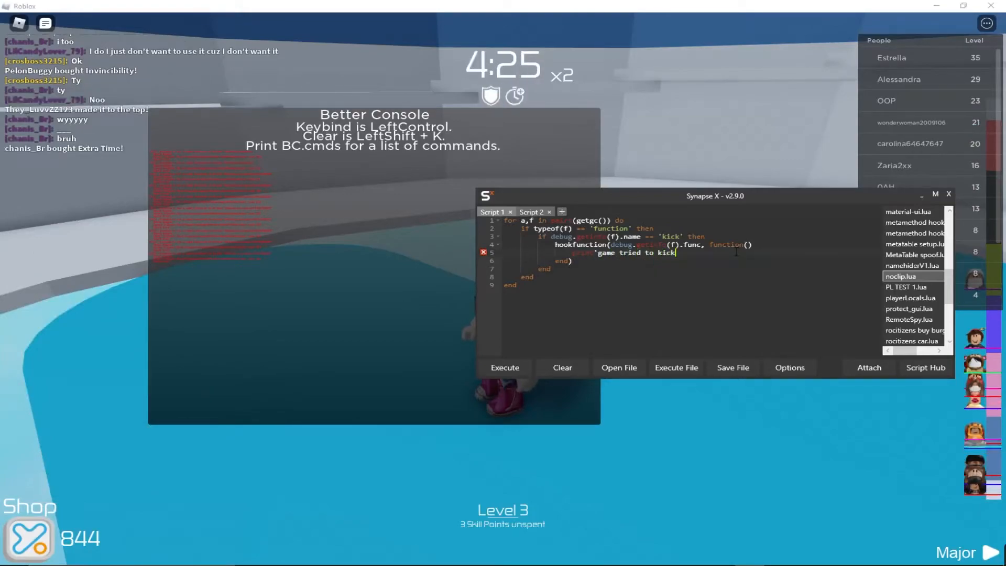
{"action": "type", "text": ", bypa"}
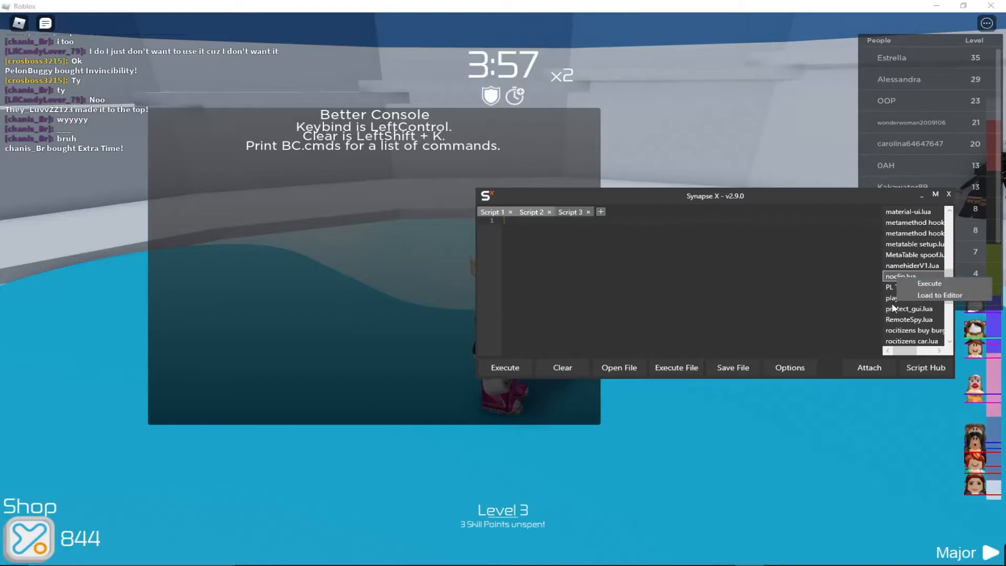
Load noclip.lua, execute the kick hook script, then toggle noclip on in-game with E without being kicked
{"action": "left_click", "coordinate": [938, 294]}
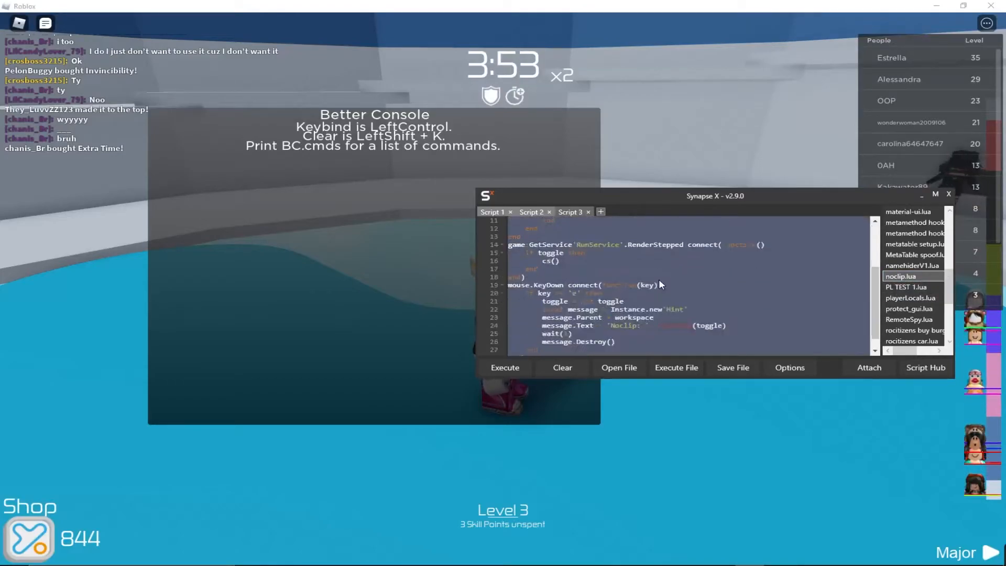
{"action": "scroll", "scroll_direction": "down", "scroll_amount": 3}
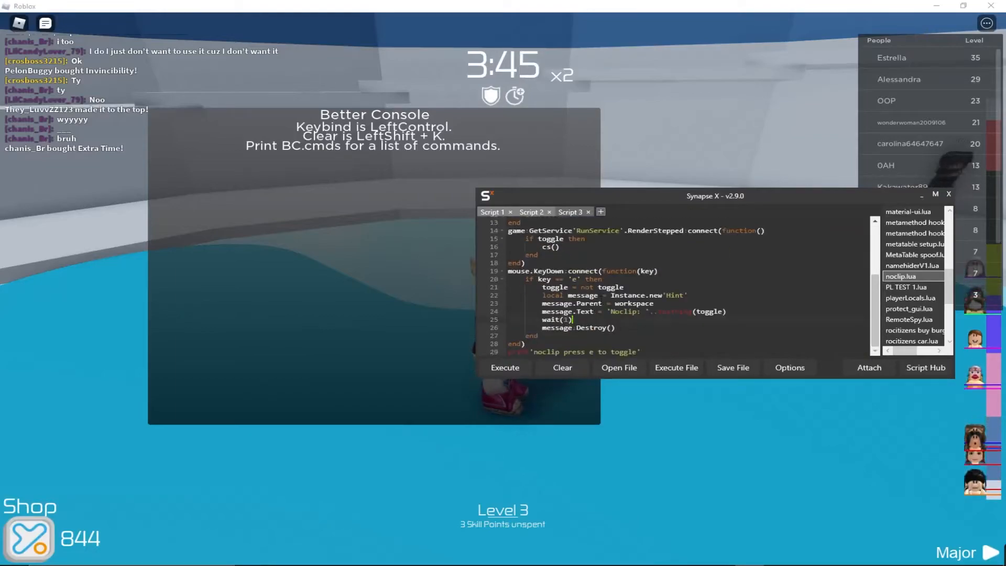
{"action": "left_click", "coordinate": [570, 212]}
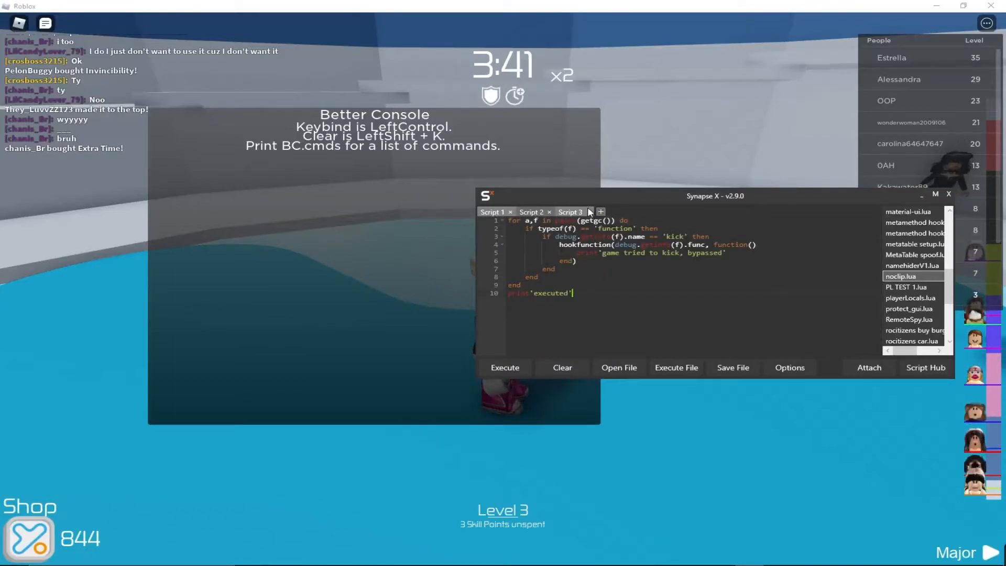
{"action": "left_click_drag", "start_coordinate": [714, 195], "coordinate": [803, 176]}
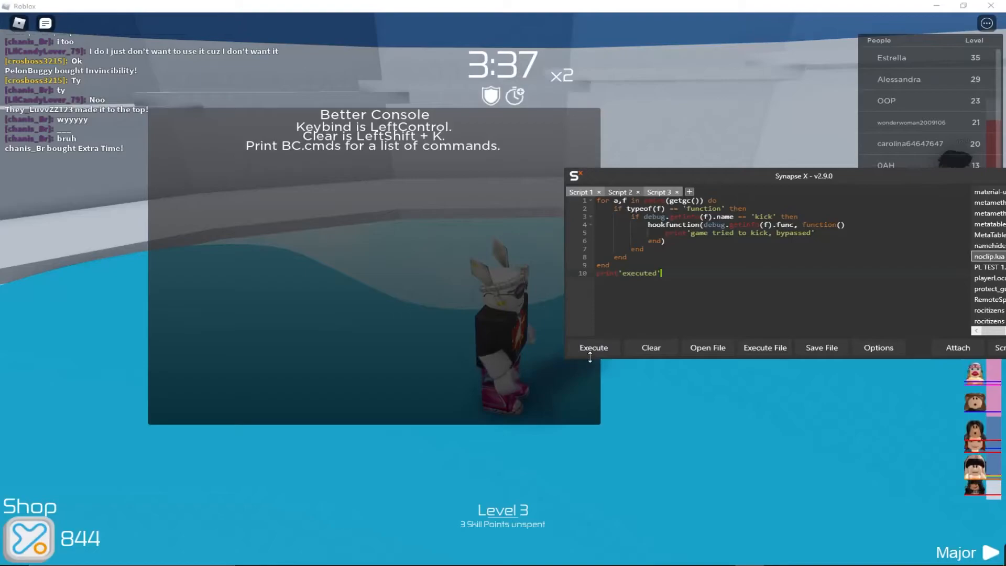
{"action": "left_click", "coordinate": [592, 347]}
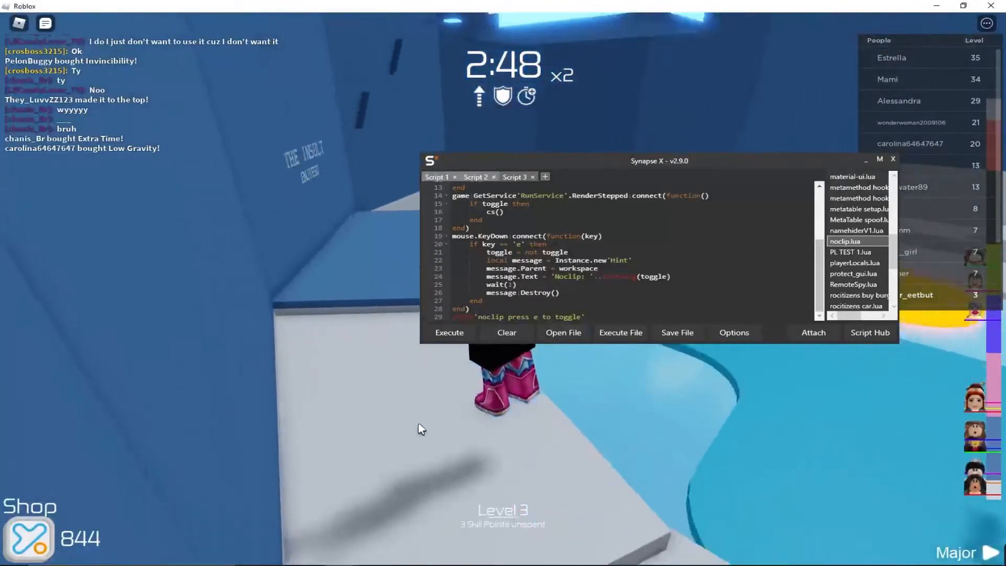
{"action": "key", "text": "e"}
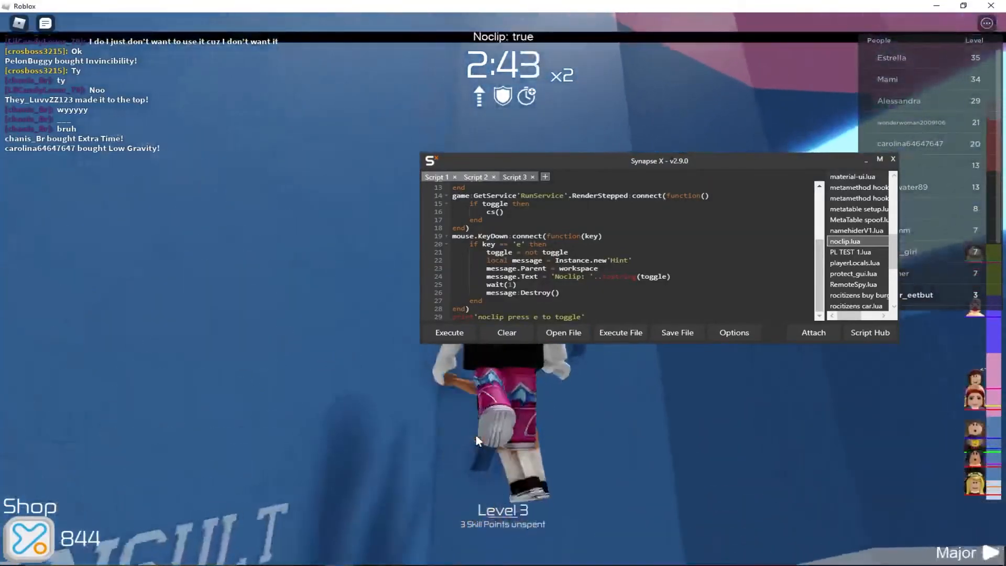